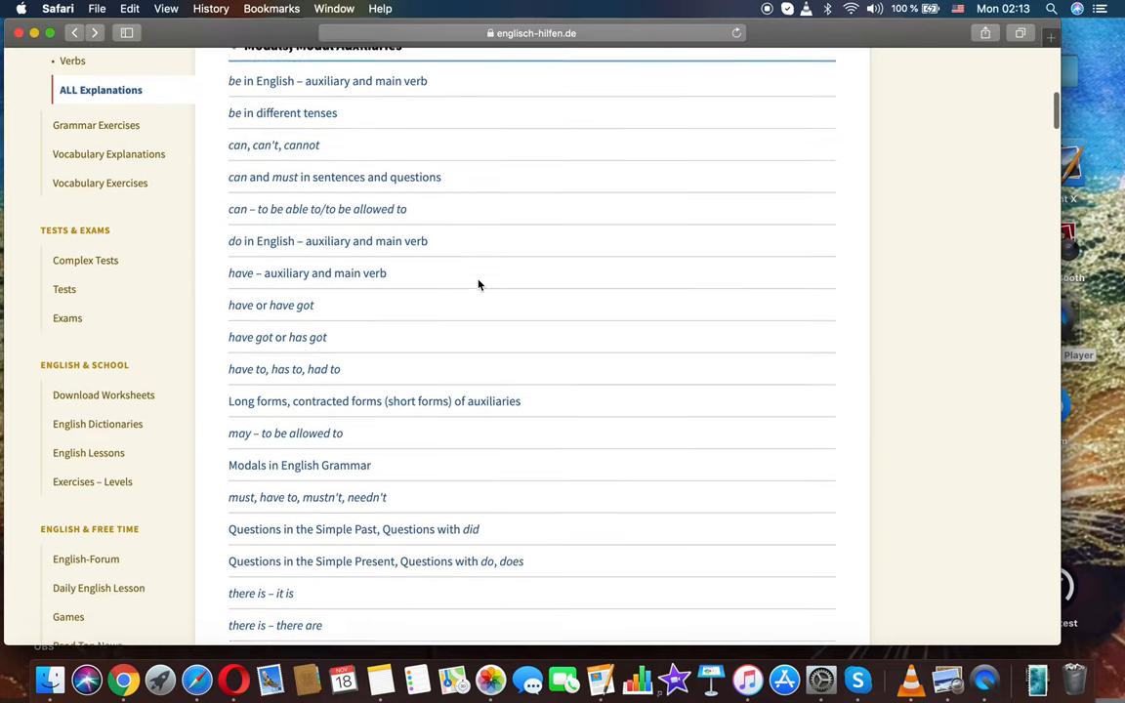
Open the 'can, can't, cannot' lesson and bring its affirmative/negative conjugation table into view.
scroll("up", 3)
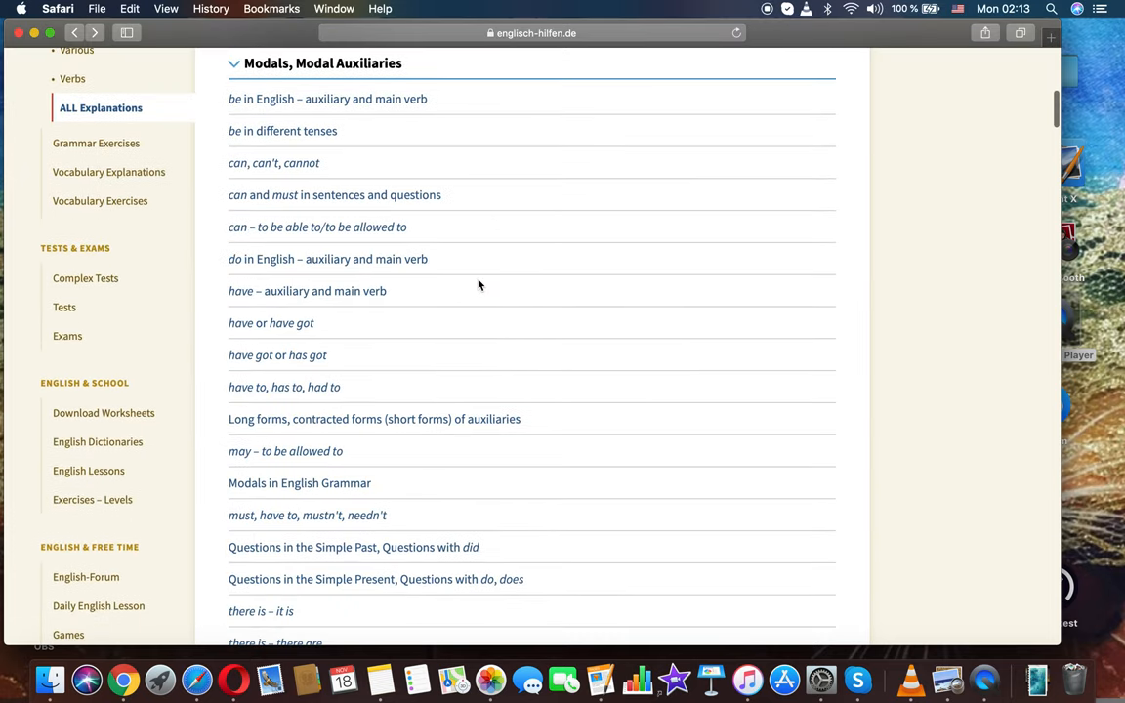
scroll("up", 3)
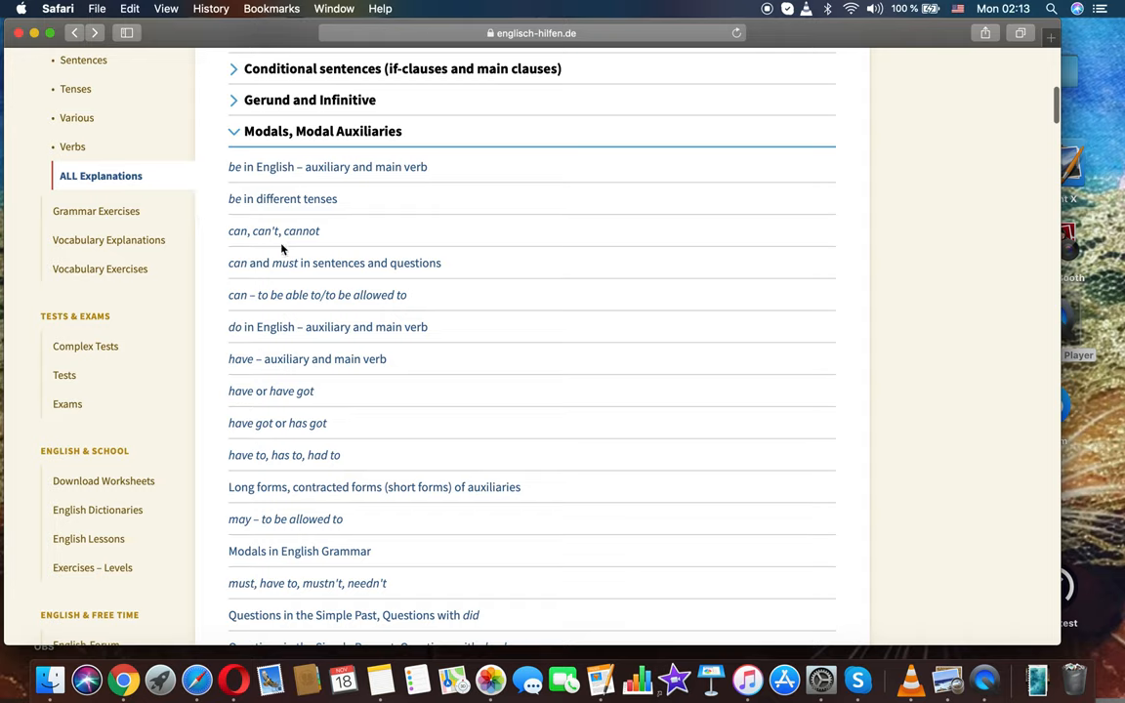
mouse_move(285, 234)
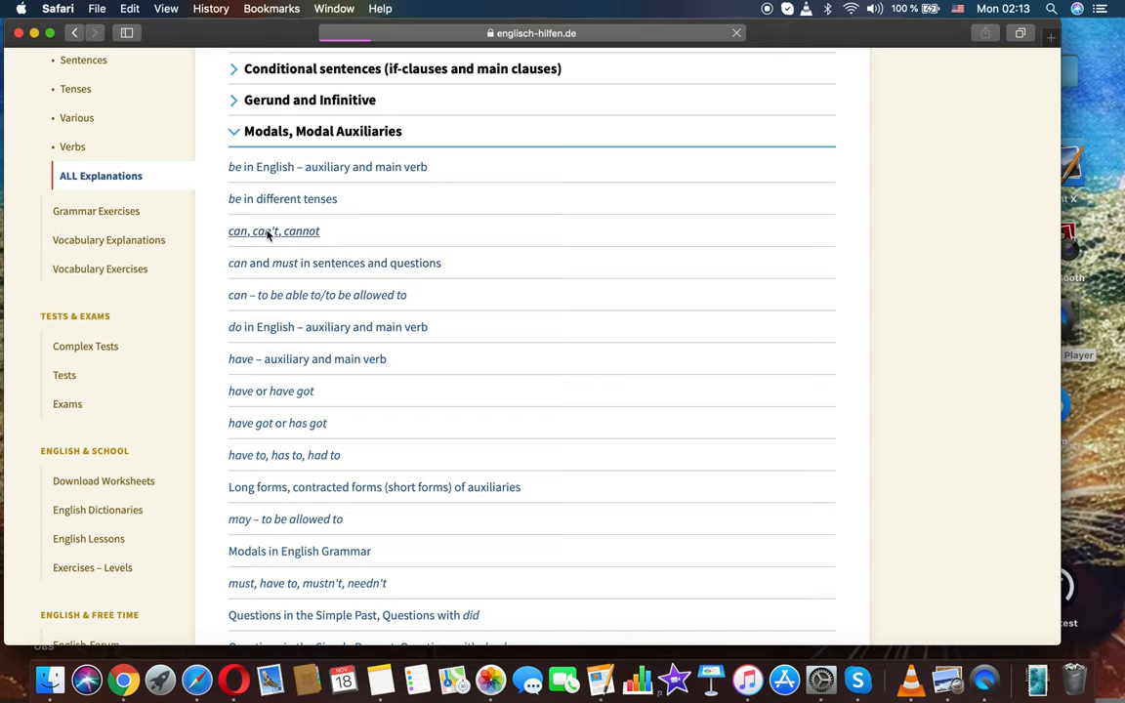
left_click(273, 230)
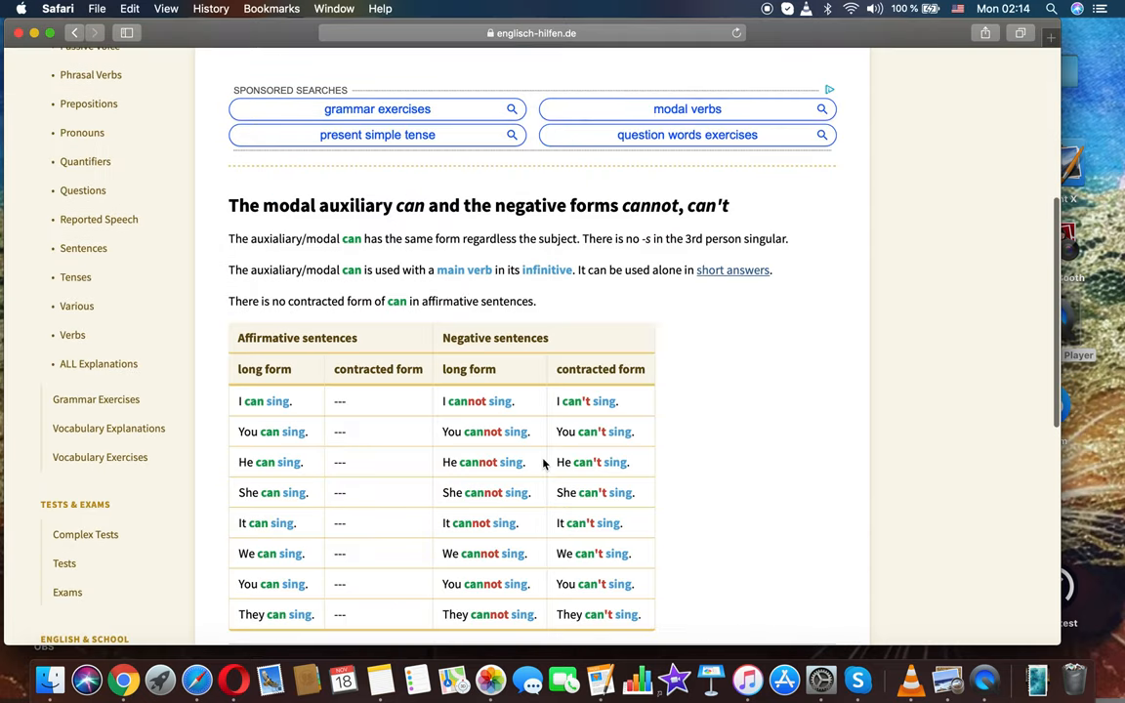
scroll("down", 3)
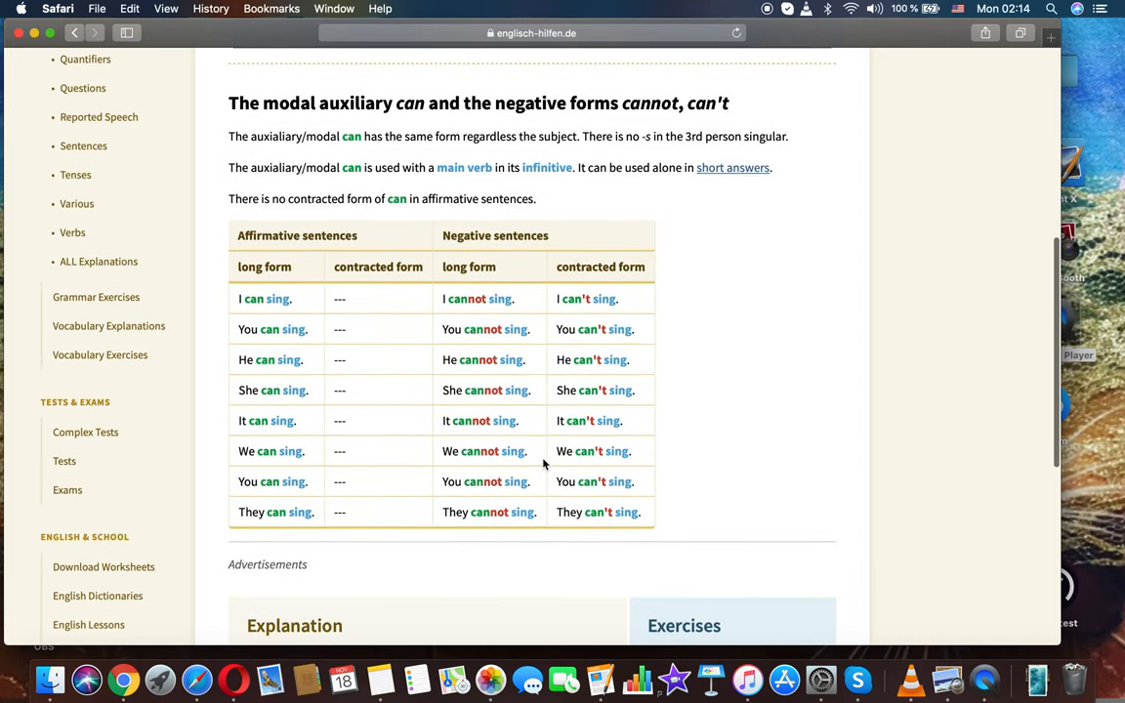
scroll("down", 3)
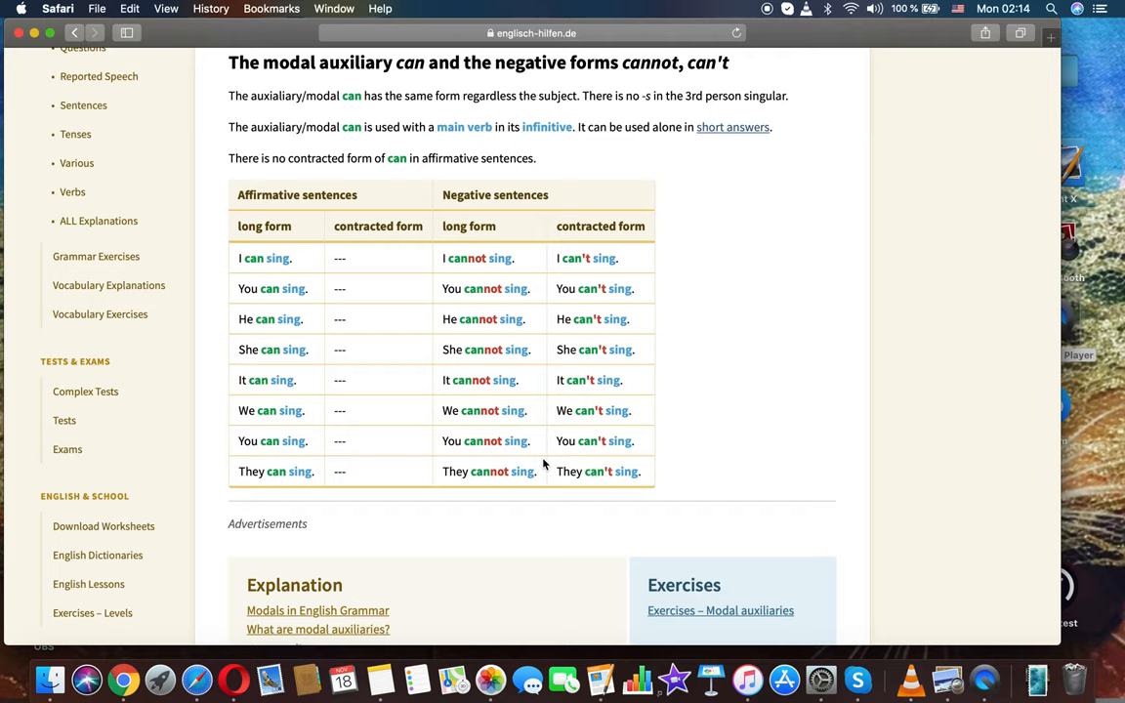
mouse_move(433, 471)
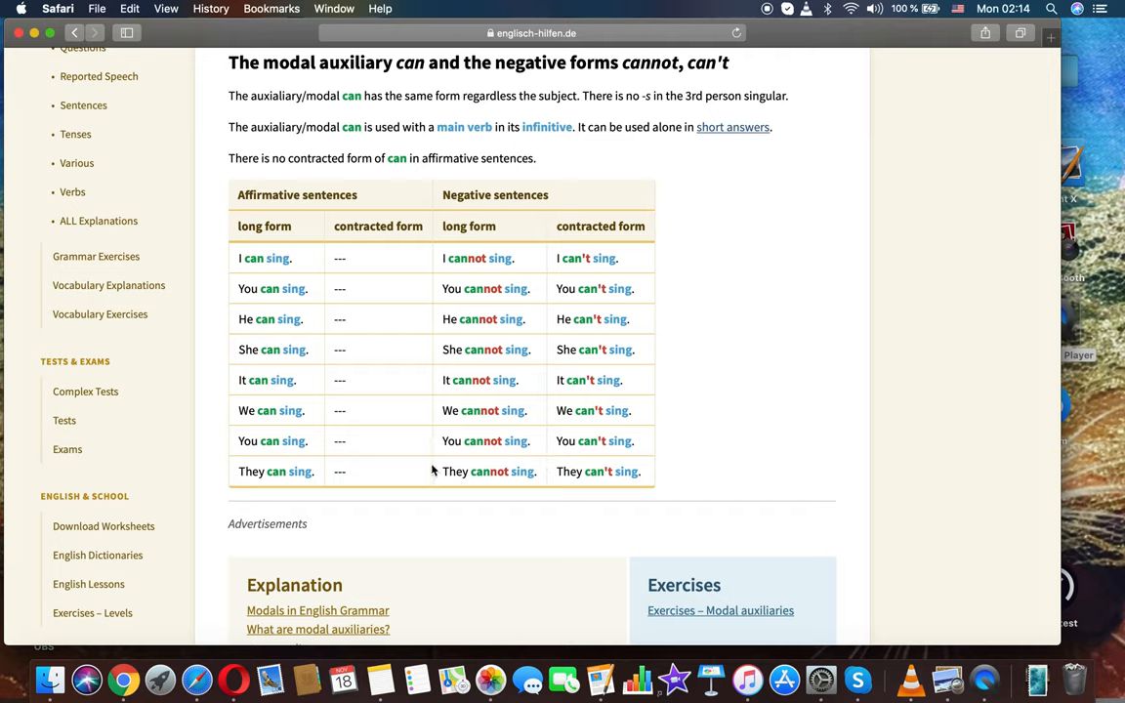
mouse_move(410, 486)
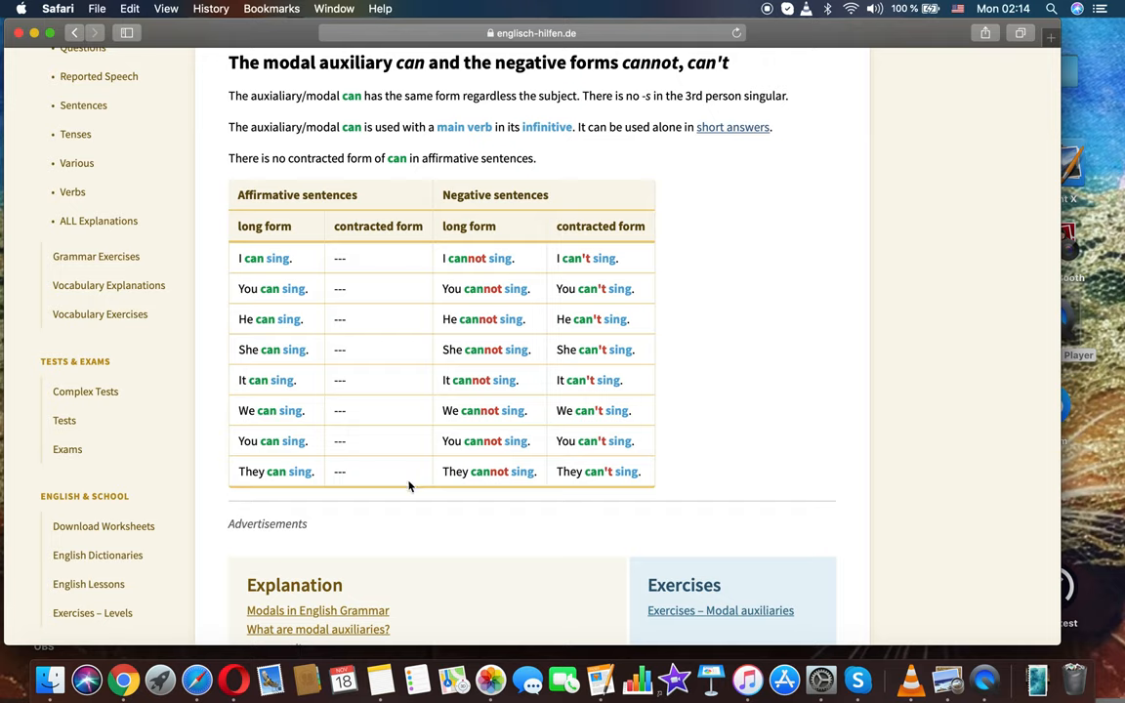
mouse_move(521, 555)
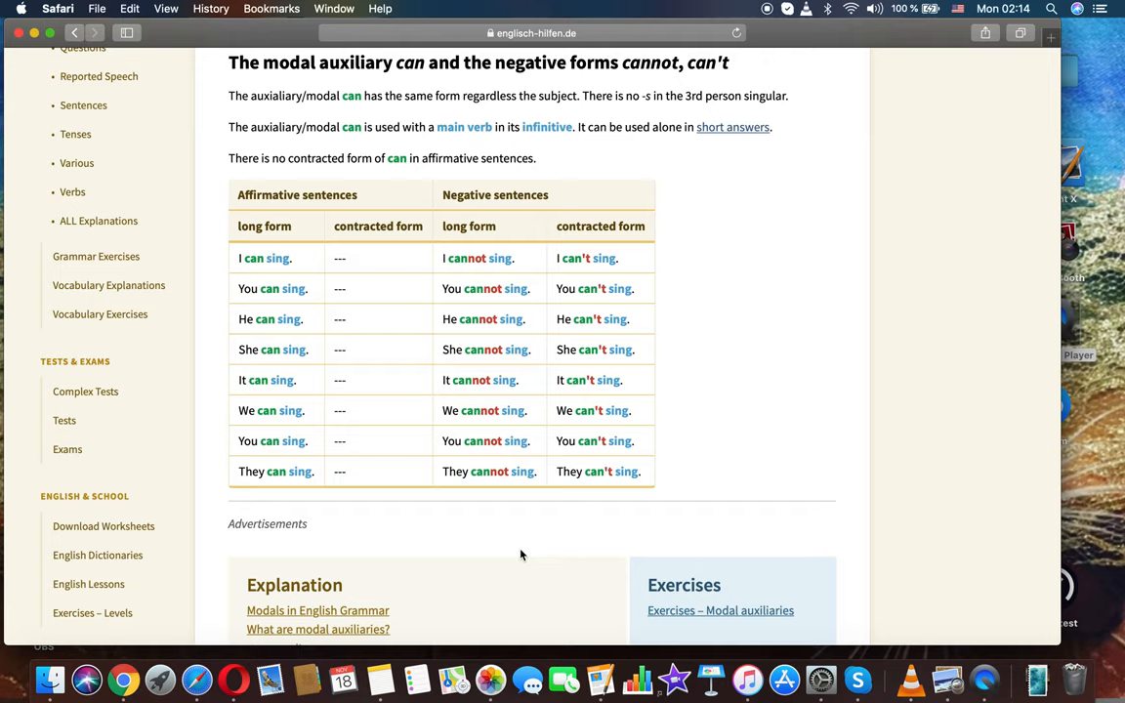
mouse_move(459, 543)
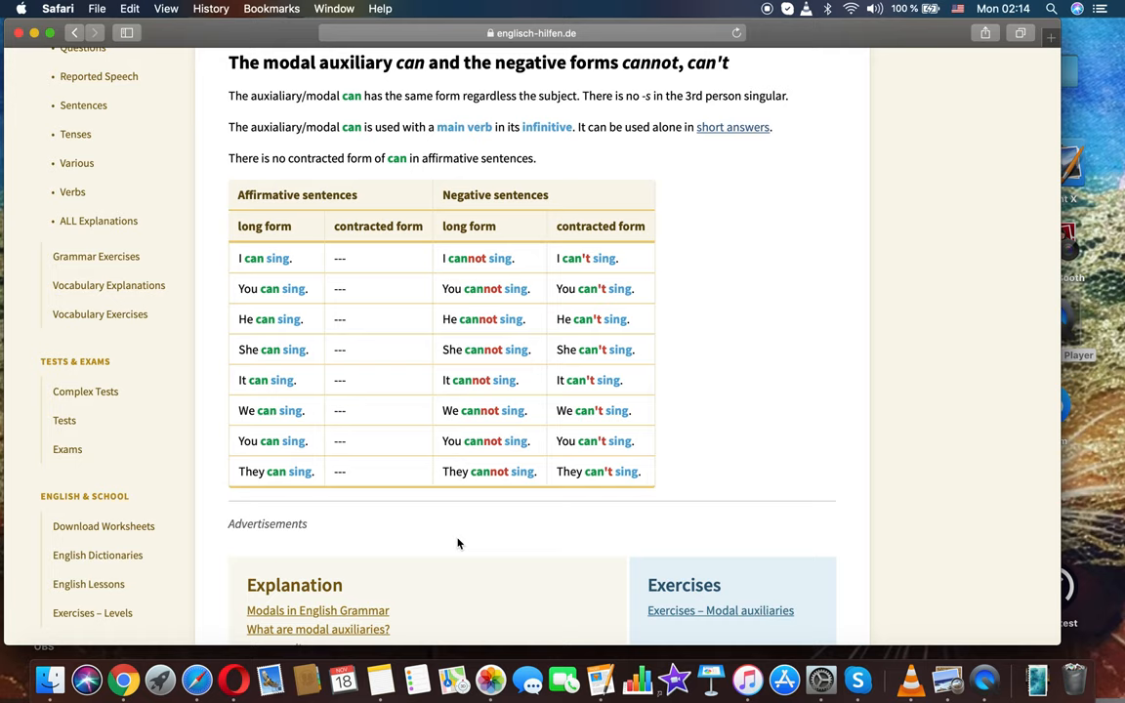
scroll("down", 3)
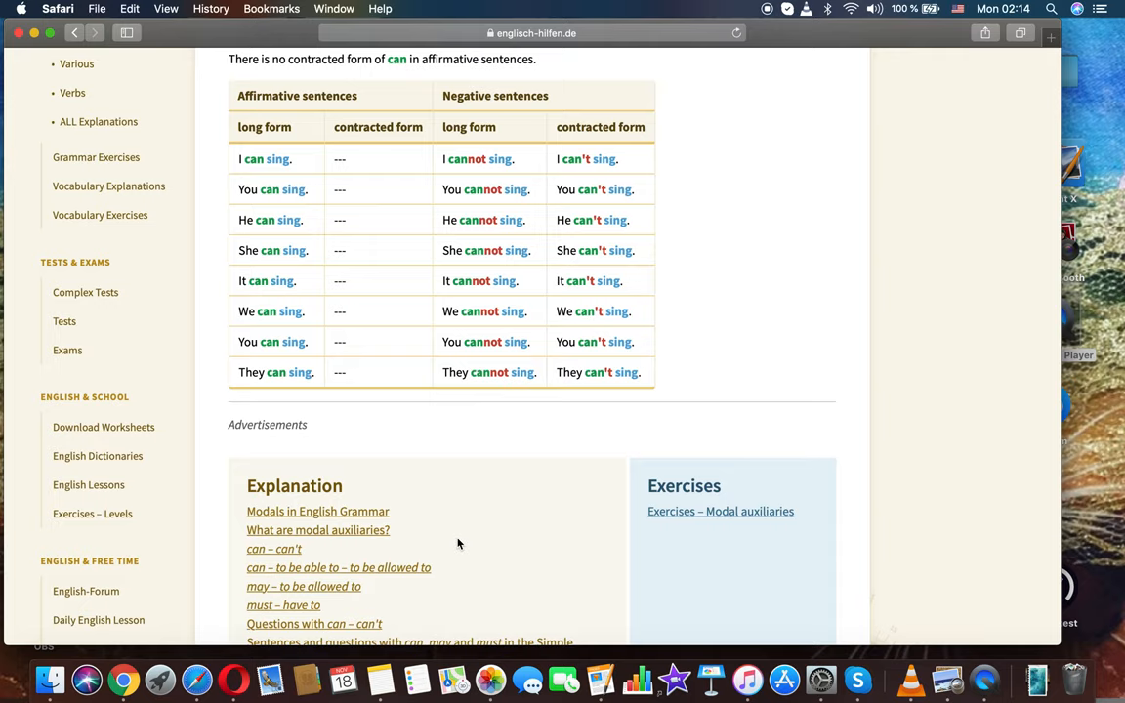
scroll("down", 3)
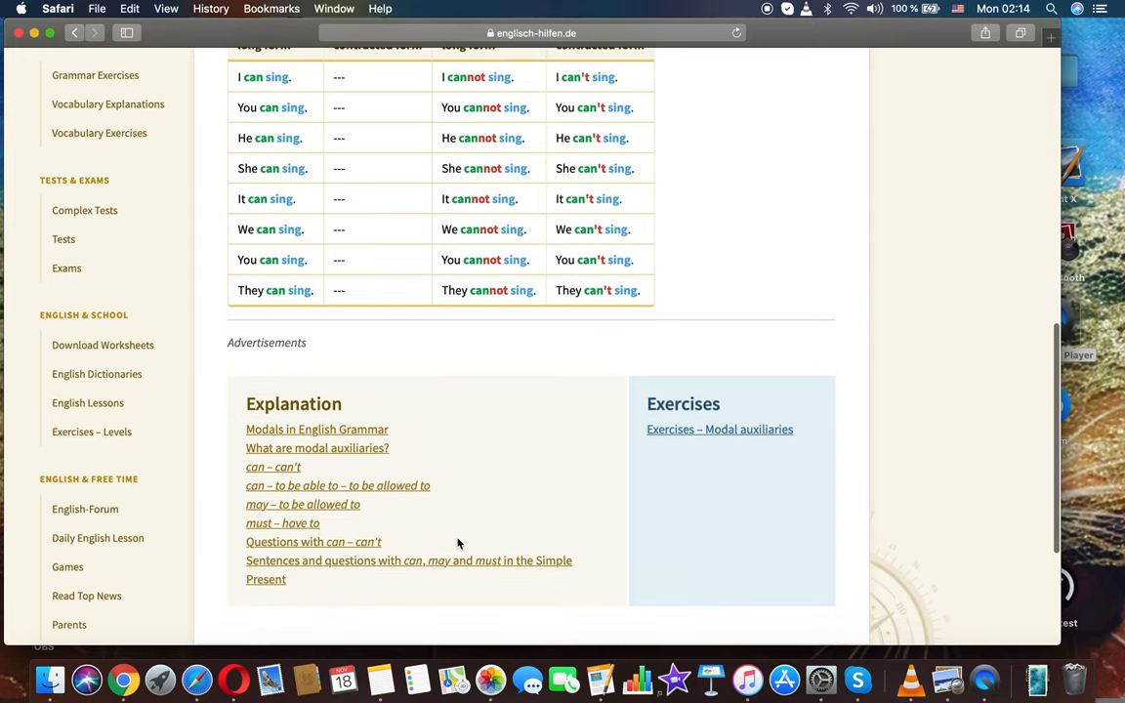
scroll("up", 3)
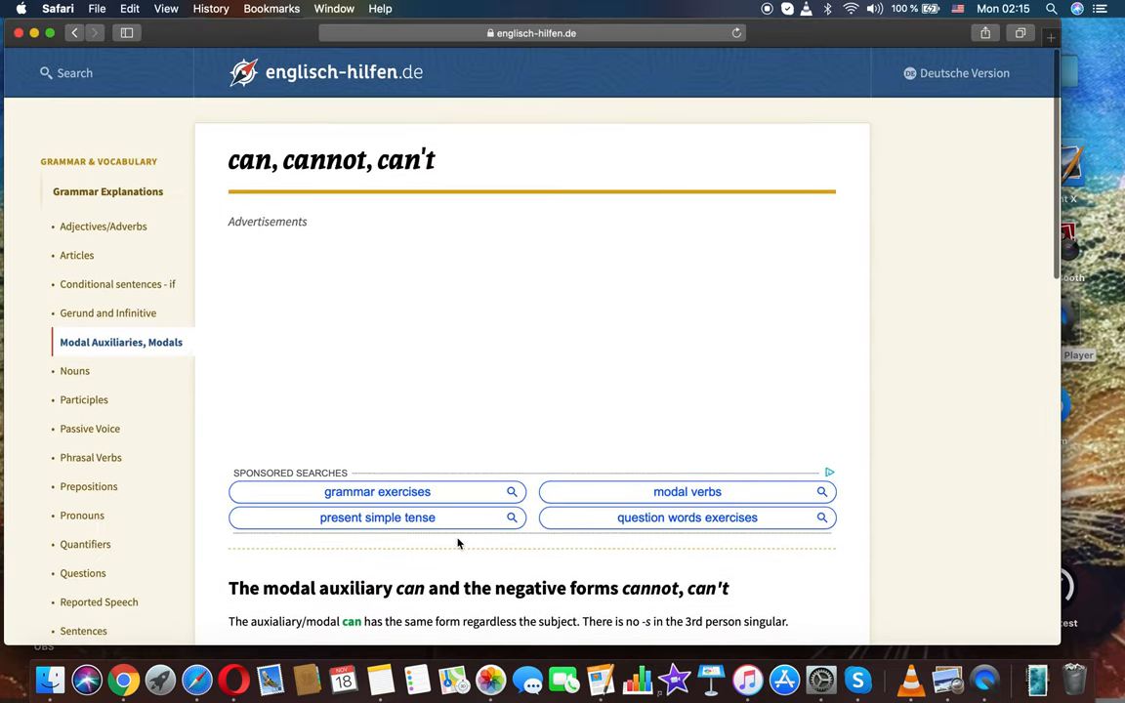
scroll("down", 3)
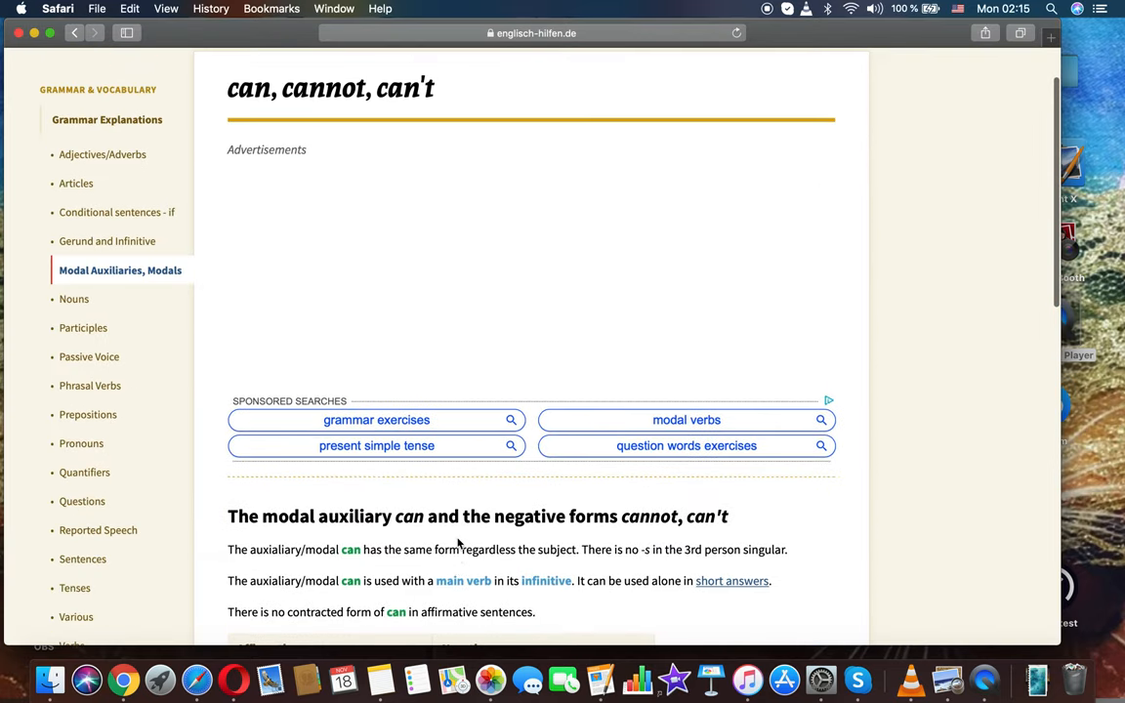